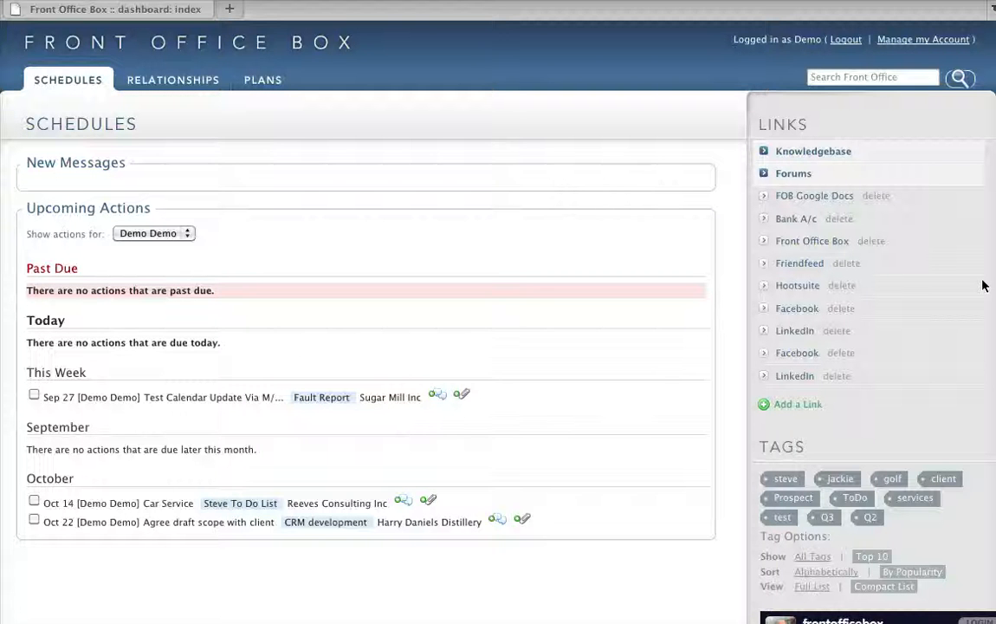
{"action": "mouse_move", "coordinate": [811, 219]}
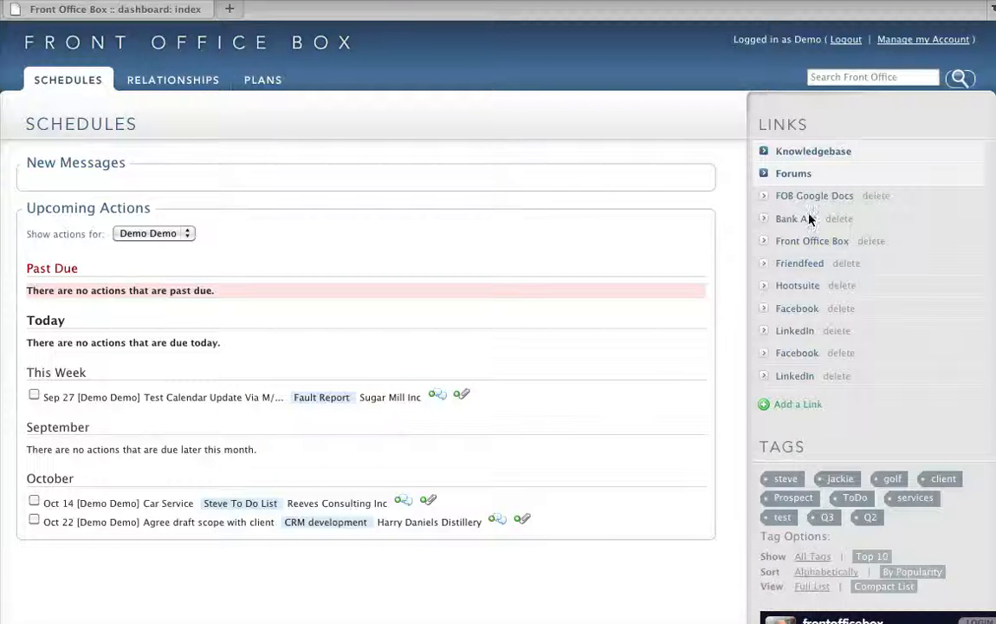
{"action": "mouse_move", "coordinate": [187, 103]}
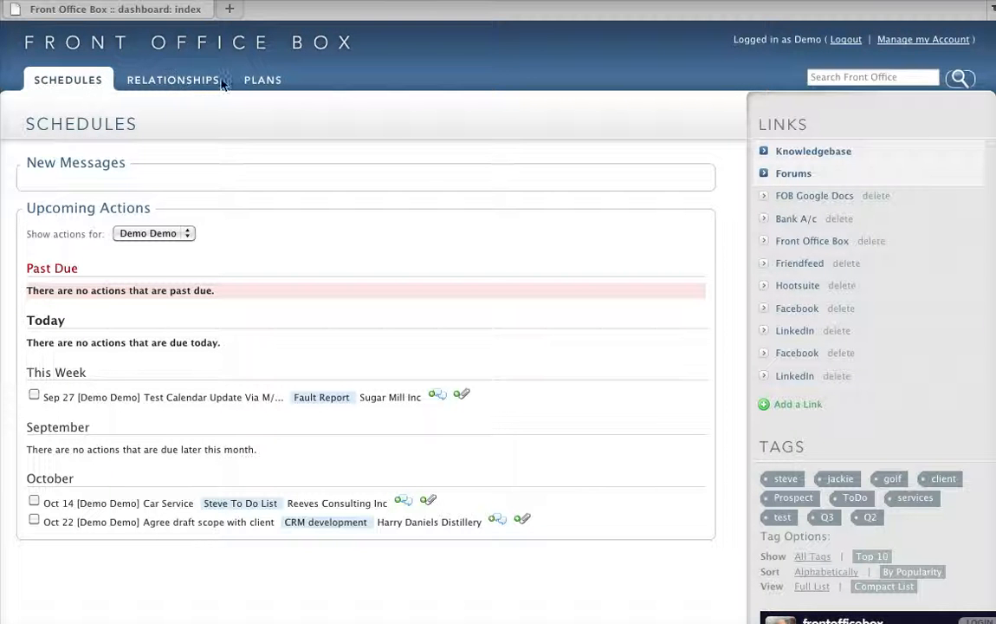
{"action": "mouse_move", "coordinate": [97, 166]}
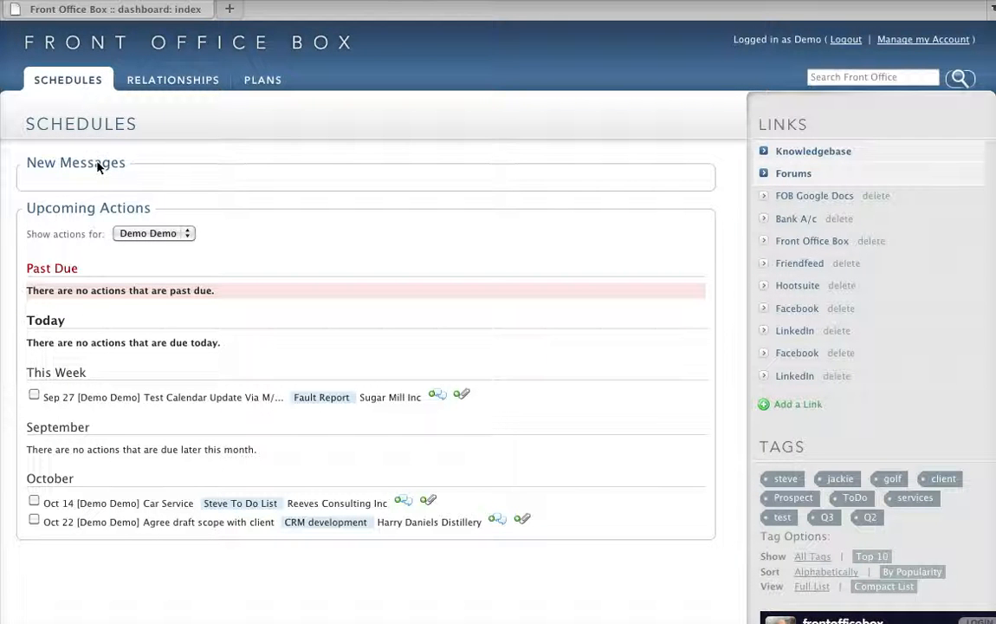
{"action": "mouse_move", "coordinate": [156, 472]}
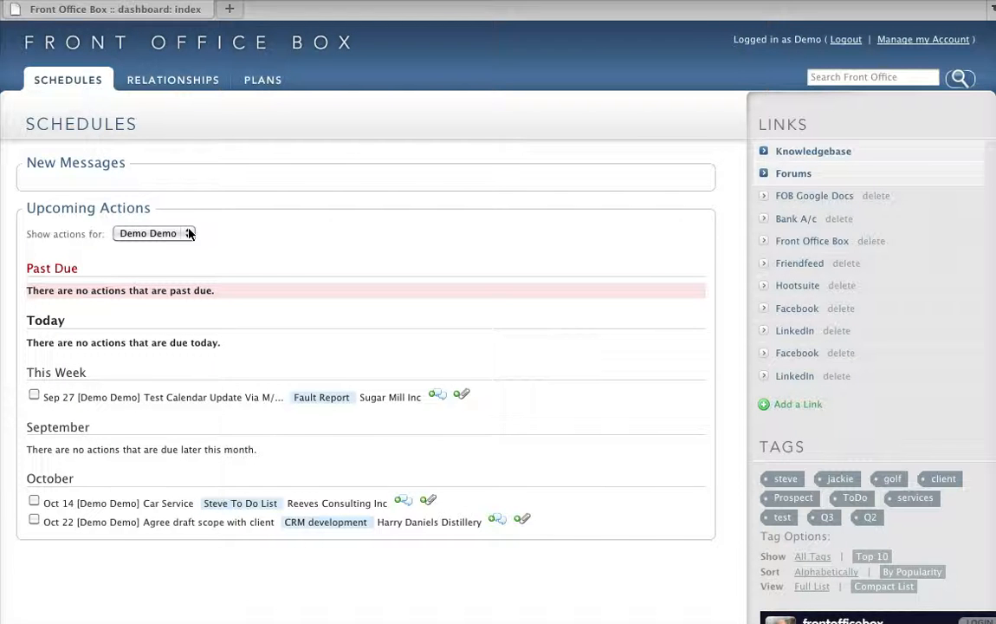
Look over the dashboard, then open the Knowledgebase sidebar link in a new tab
{"action": "left_click", "coordinate": [154, 232]}
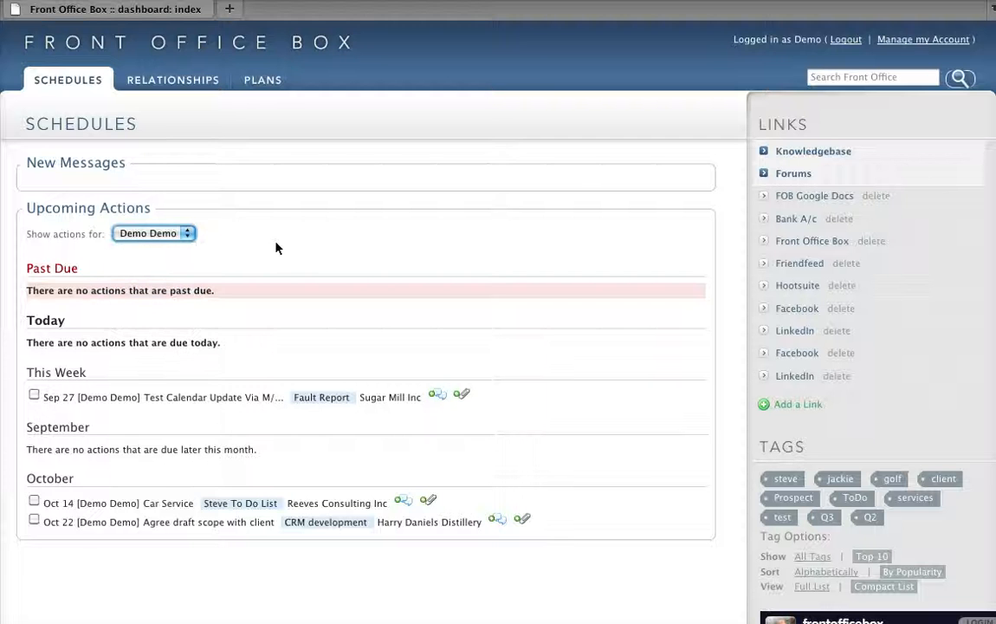
{"action": "mouse_move", "coordinate": [738, 260]}
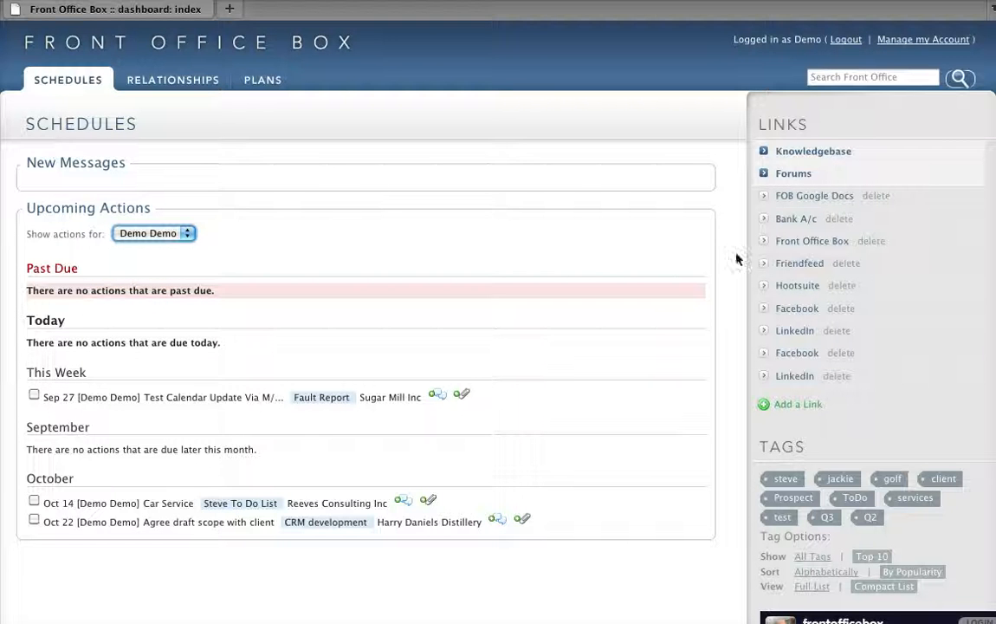
{"action": "mouse_move", "coordinate": [797, 308]}
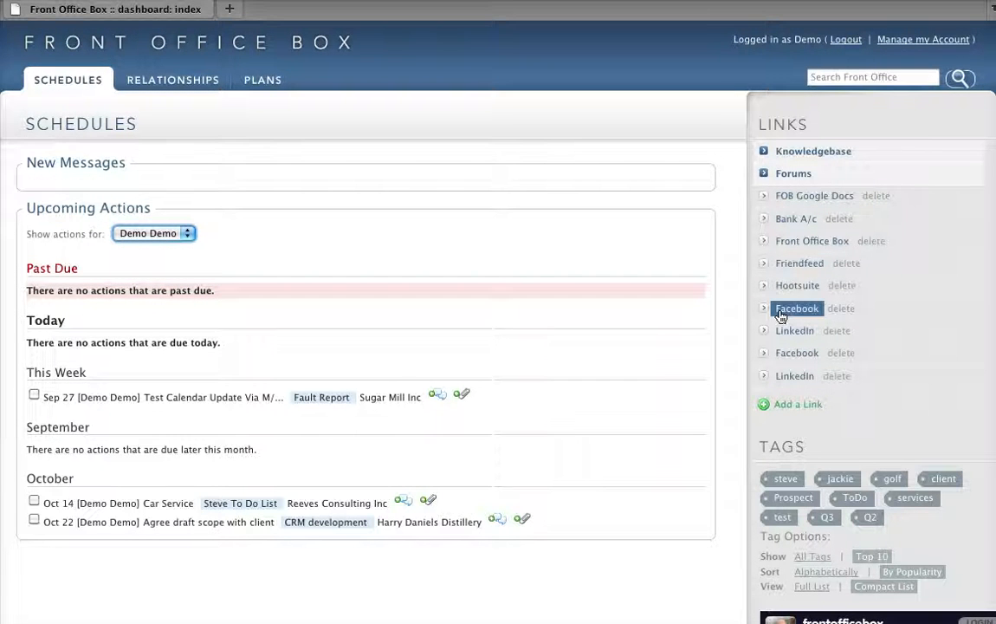
{"action": "mouse_move", "coordinate": [793, 536]}
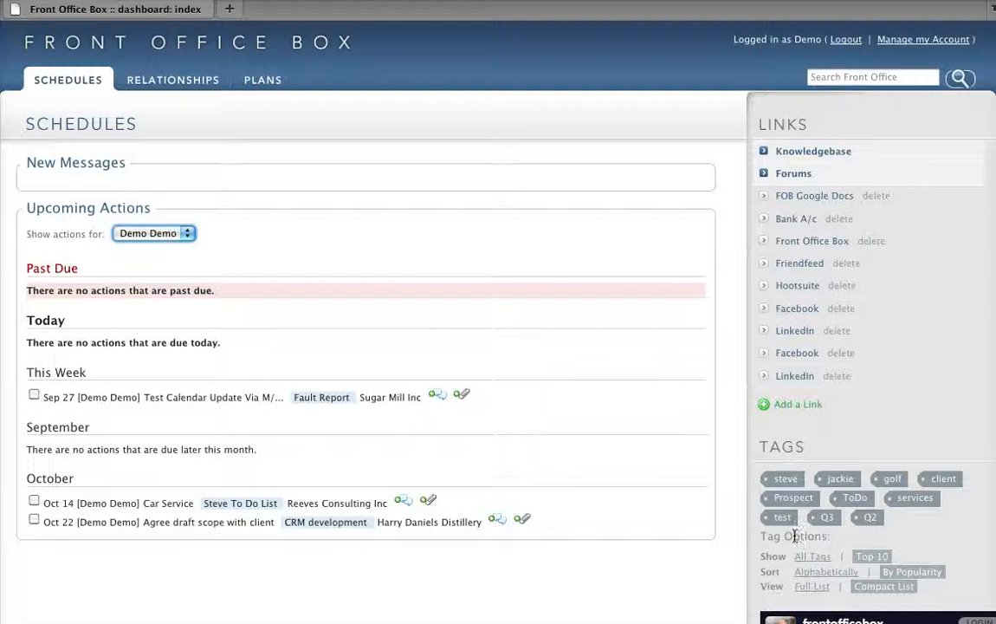
{"action": "scroll", "scroll_direction": "down", "scroll_amount": 3}
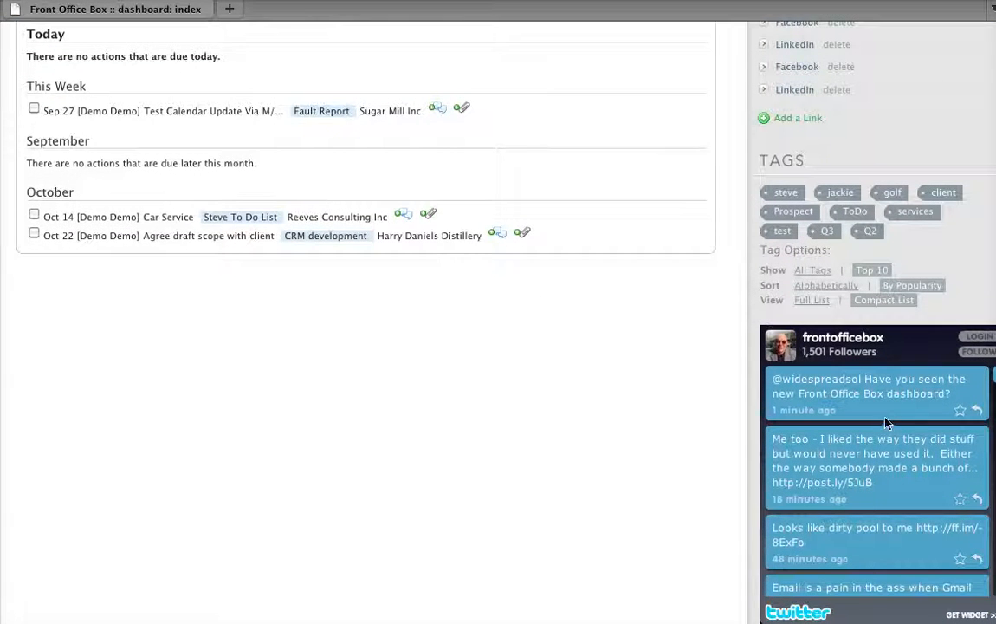
{"action": "scroll", "scroll_direction": "up", "scroll_amount": 3}
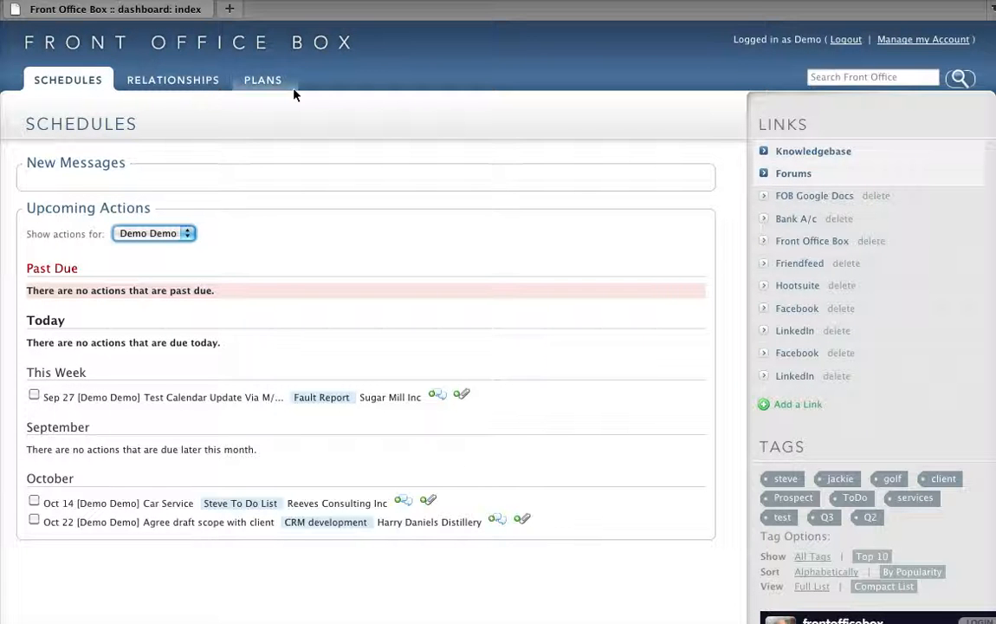
{"action": "mouse_move", "coordinate": [435, 90]}
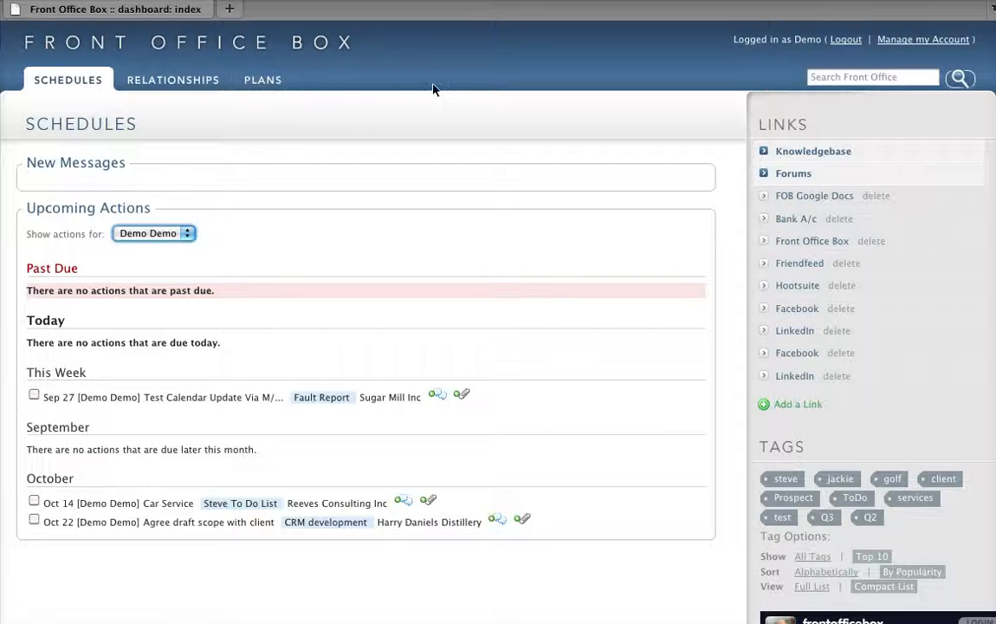
{"action": "mouse_move", "coordinate": [499, 147]}
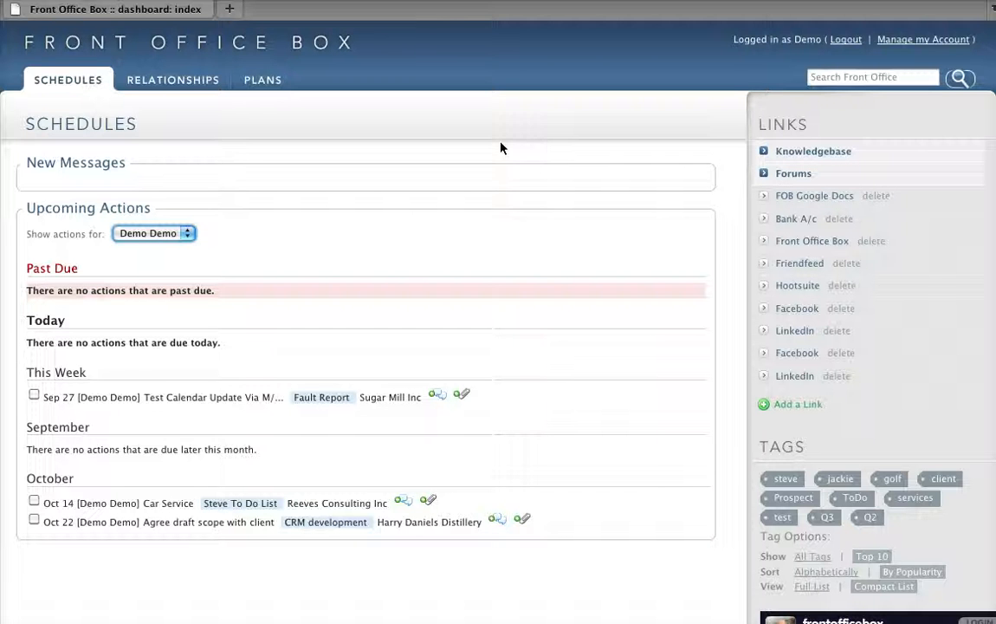
{"action": "mouse_move", "coordinate": [724, 232]}
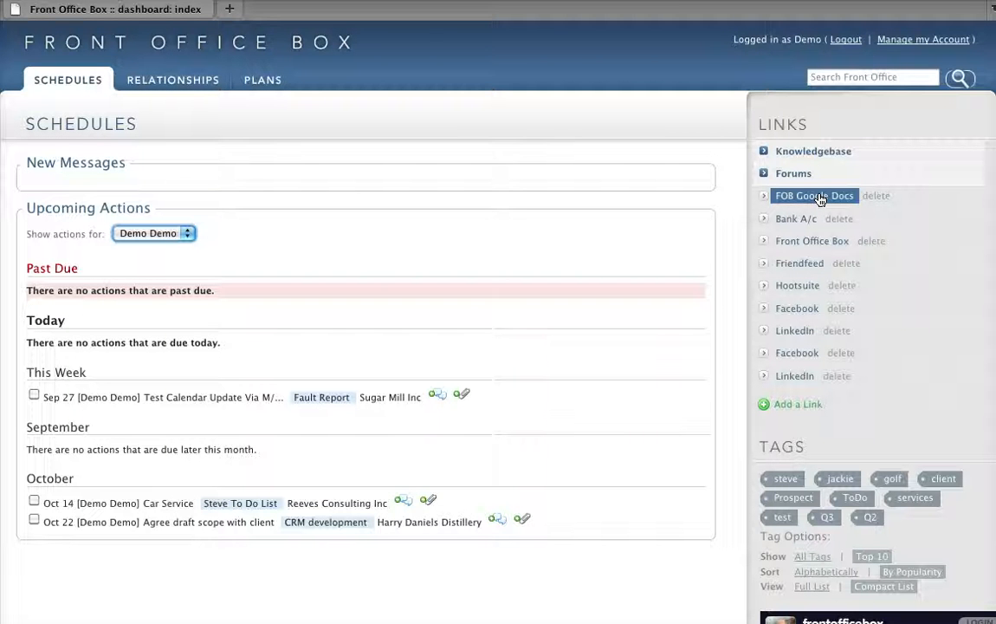
{"action": "mouse_move", "coordinate": [797, 404]}
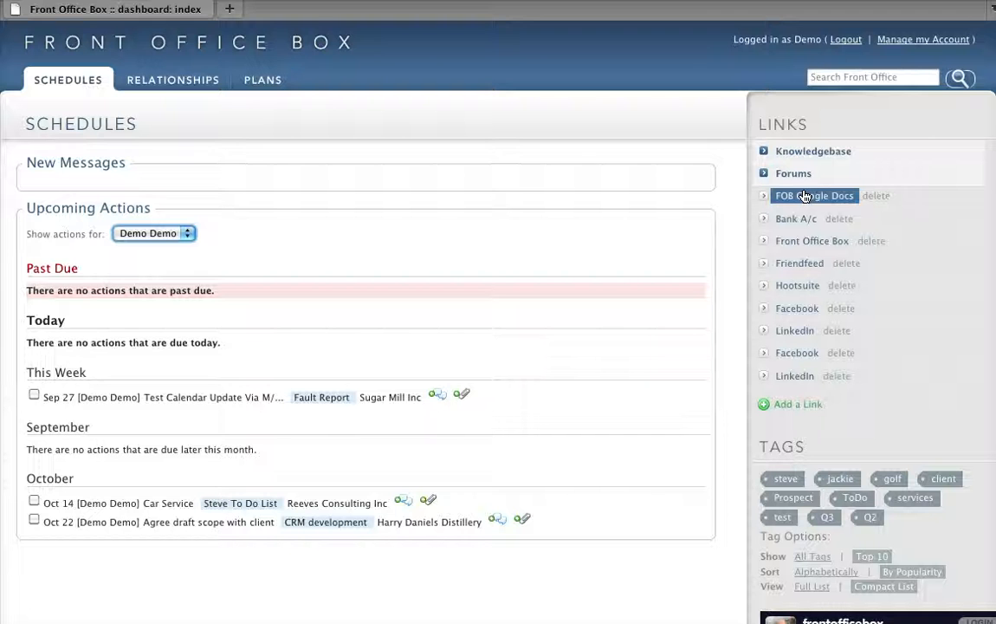
{"action": "mouse_move", "coordinate": [835, 137]}
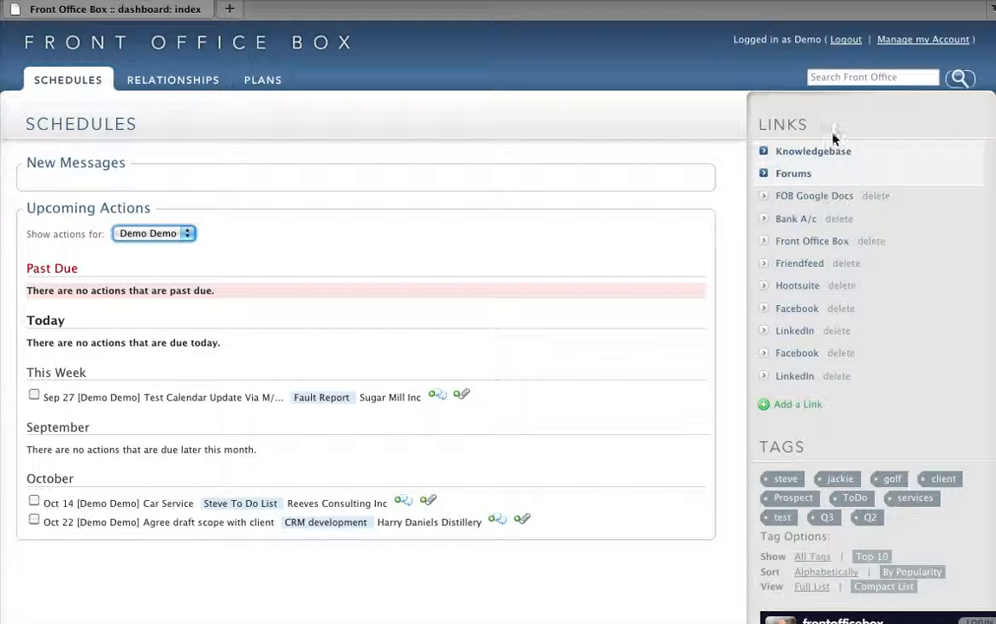
{"action": "left_click", "coordinate": [813, 151]}
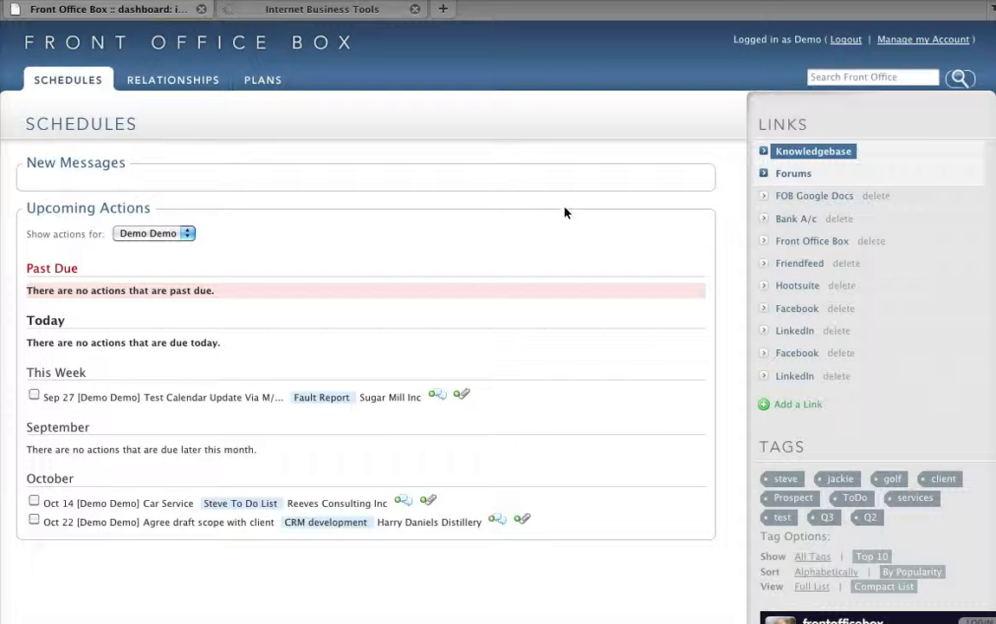
{"action": "mouse_move", "coordinate": [810, 241]}
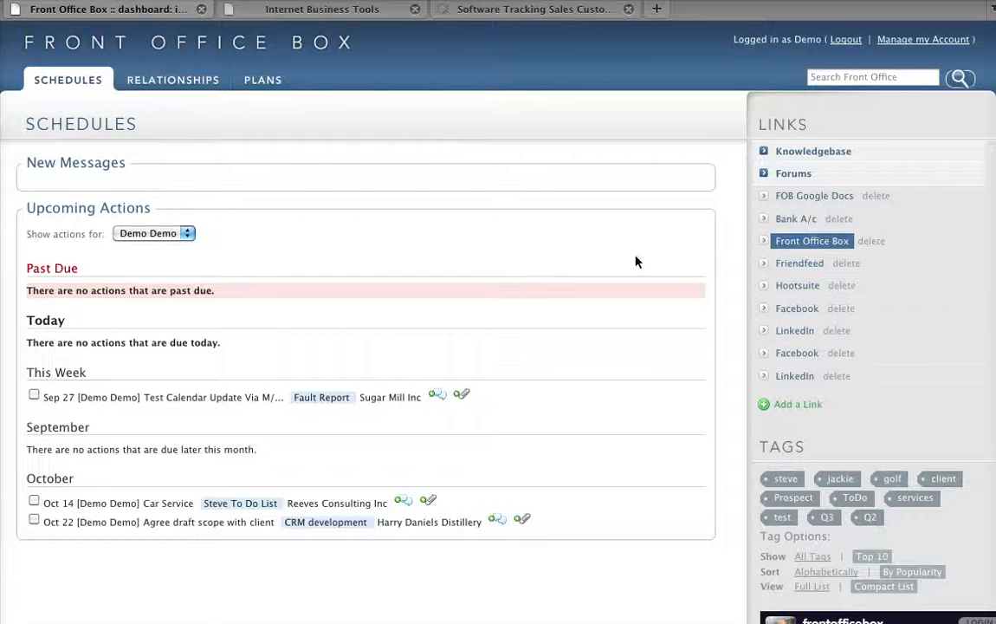
{"action": "mouse_move", "coordinate": [797, 354]}
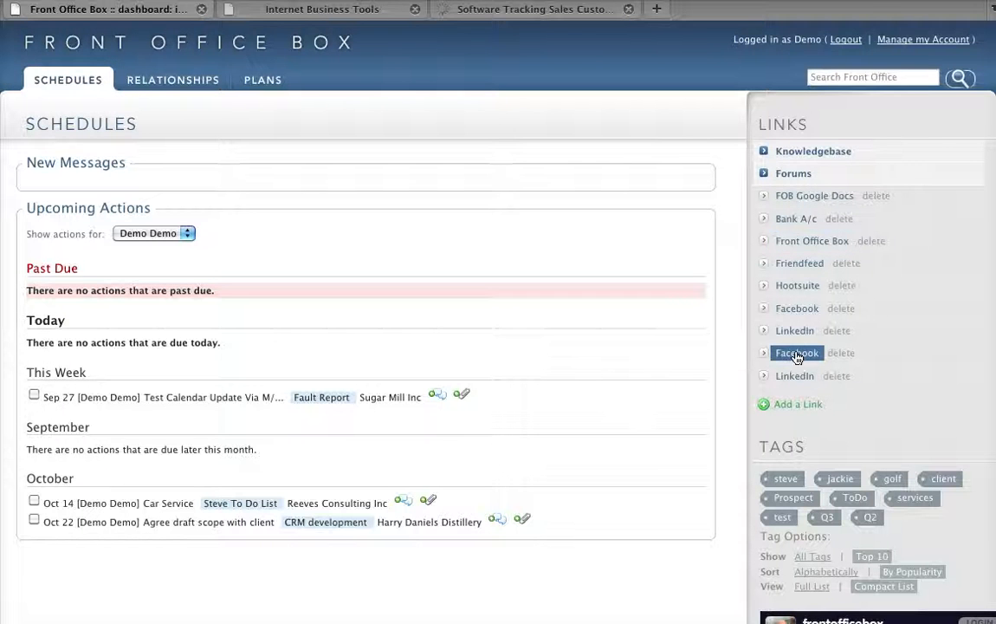
Open the Facebook sidebar link in its own new tab
{"action": "left_click", "coordinate": [797, 354]}
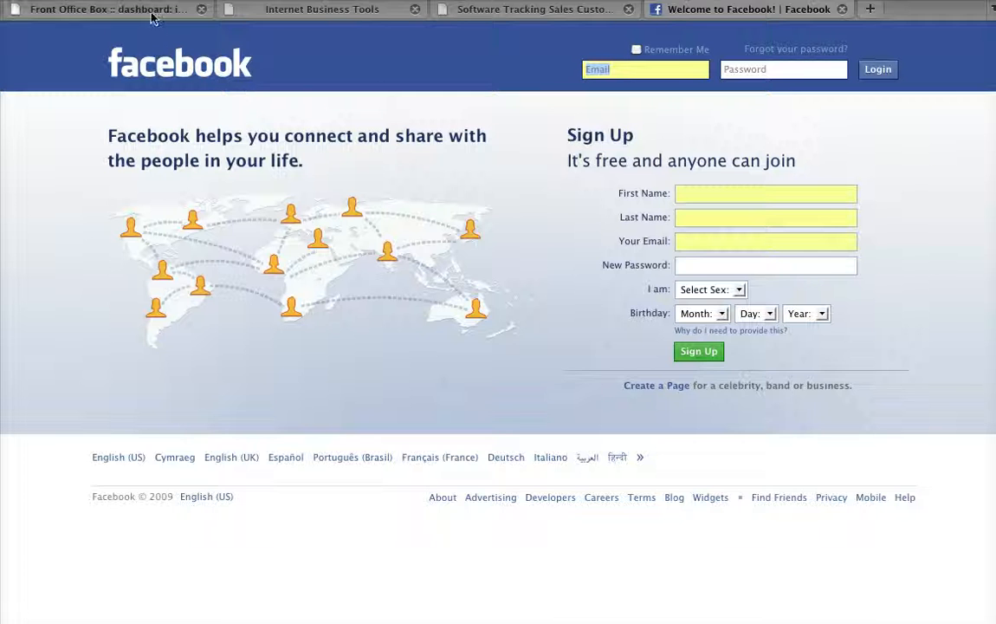
Review the Front Office Box site and Facebook sign-up tabs, then return to the schedules dashboard
{"action": "left_click", "coordinate": [95, 8]}
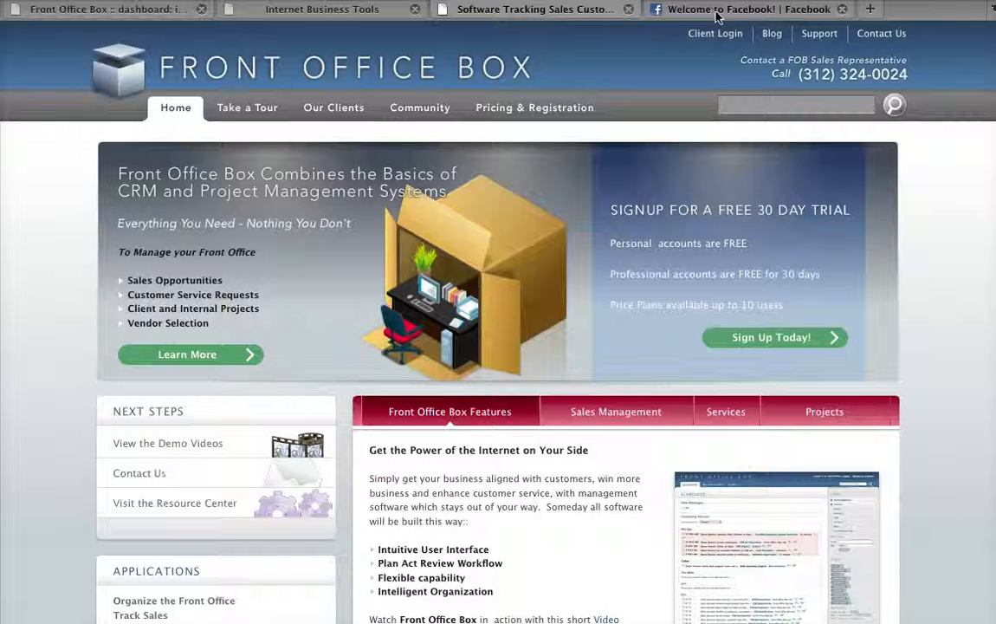
{"action": "left_click", "coordinate": [752, 9]}
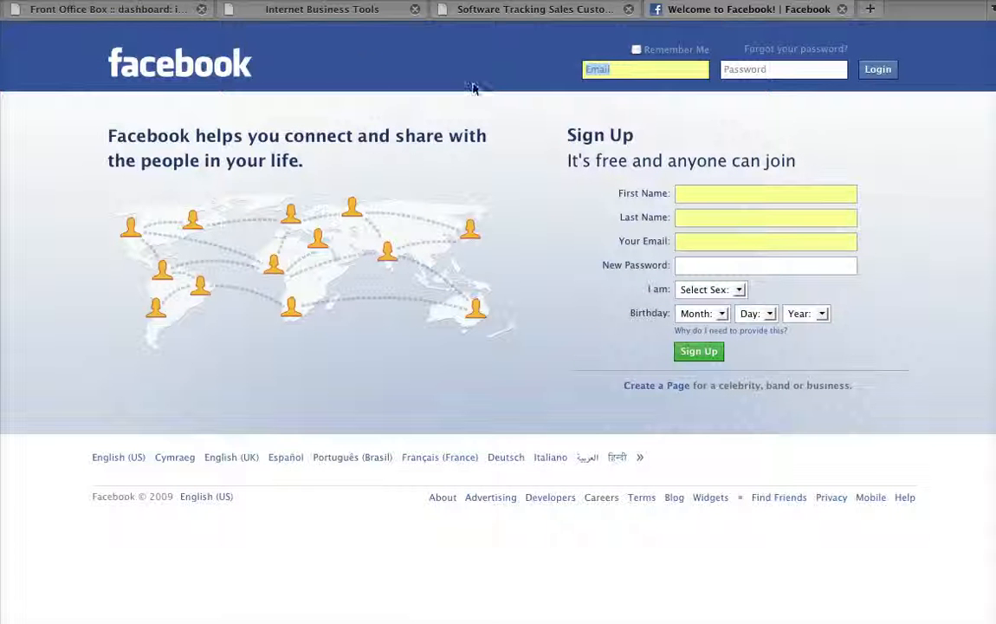
{"action": "left_click", "coordinate": [104, 10]}
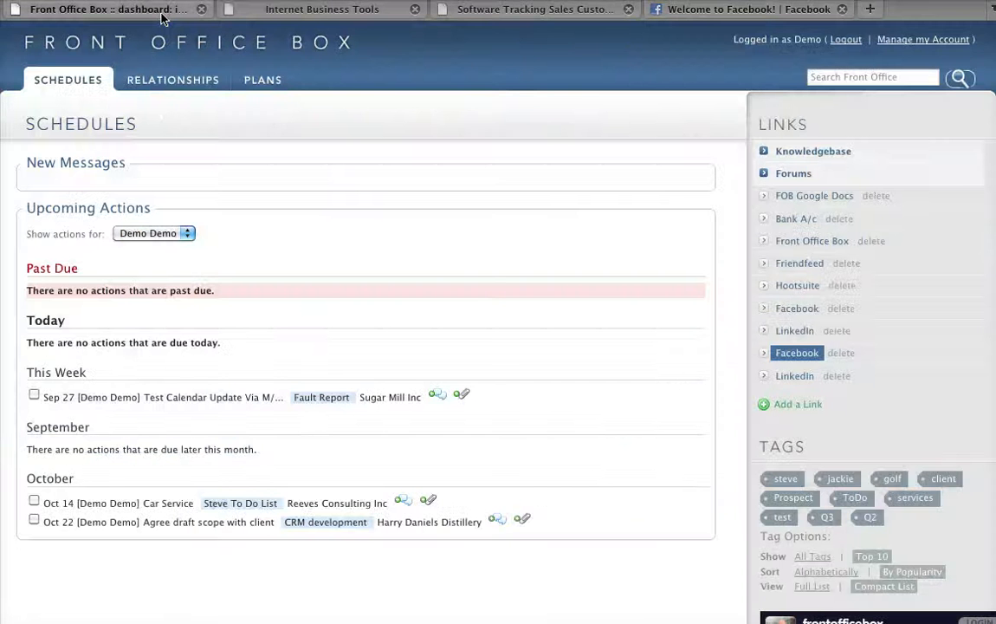
{"action": "mouse_move", "coordinate": [317, 211]}
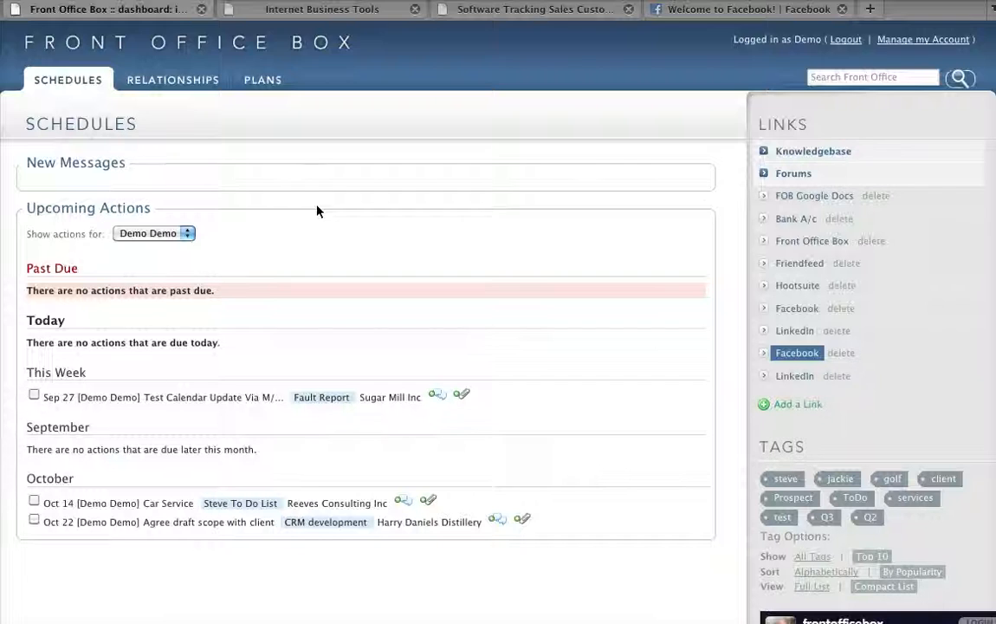